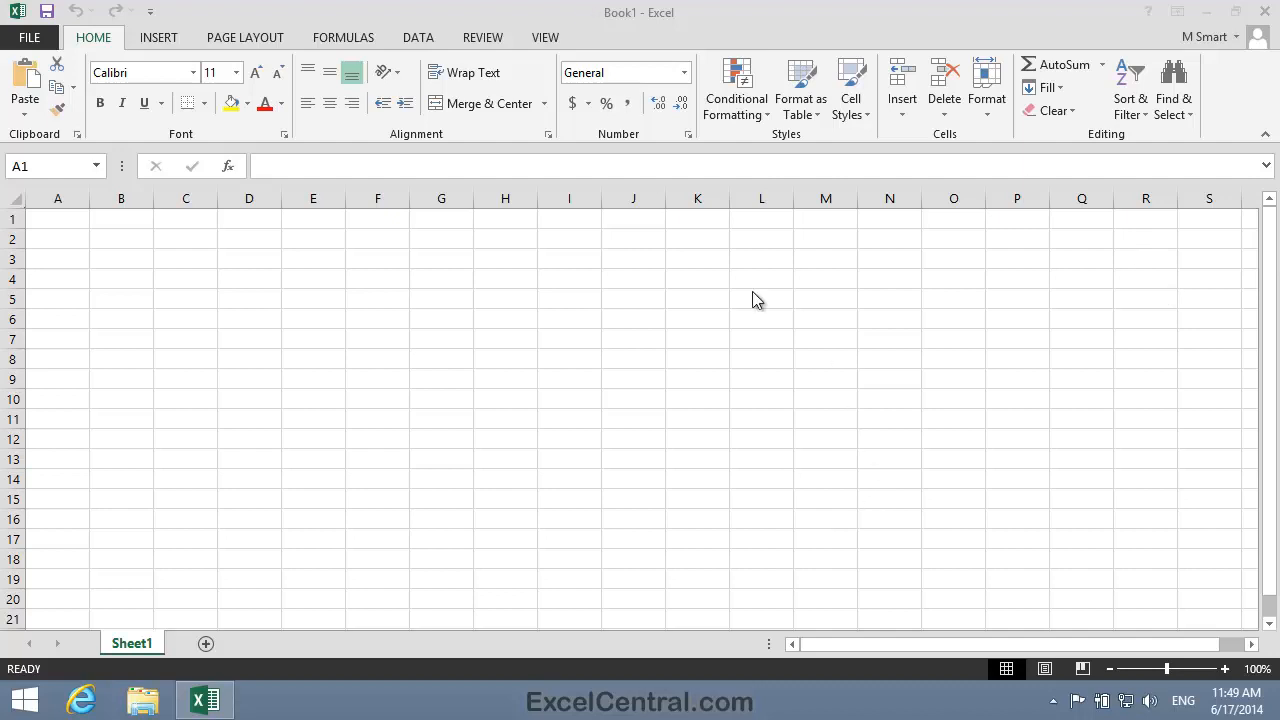
pyautogui.moveTo(796, 294)
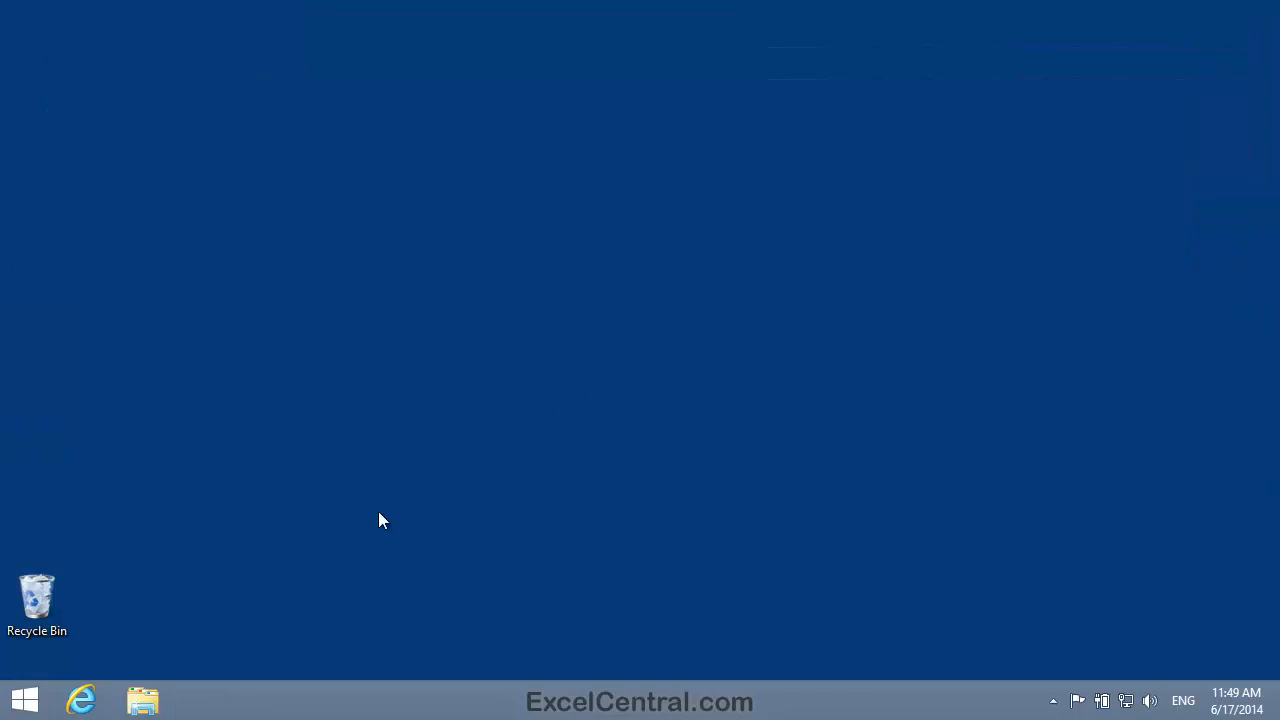
# Step: Relaunch Excel from the taskbar and browse for workbooks outside the recent list
pyautogui.click(24, 700)
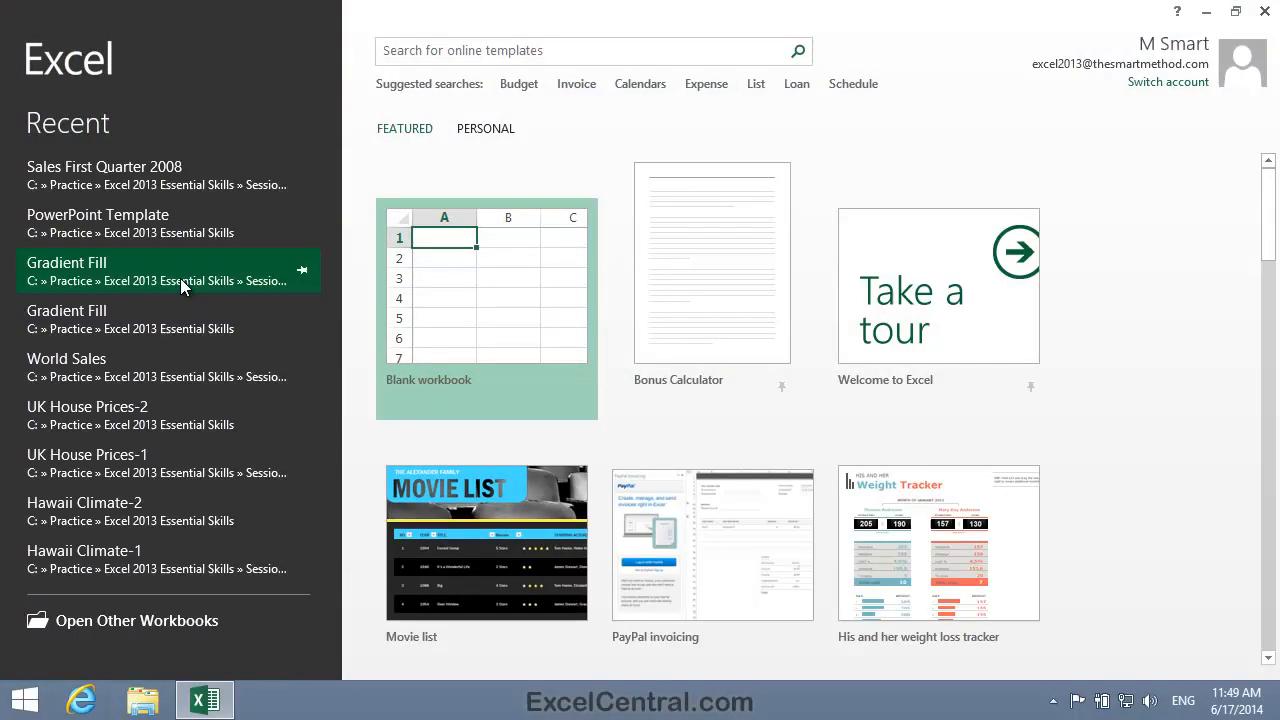
pyautogui.moveTo(136, 620)
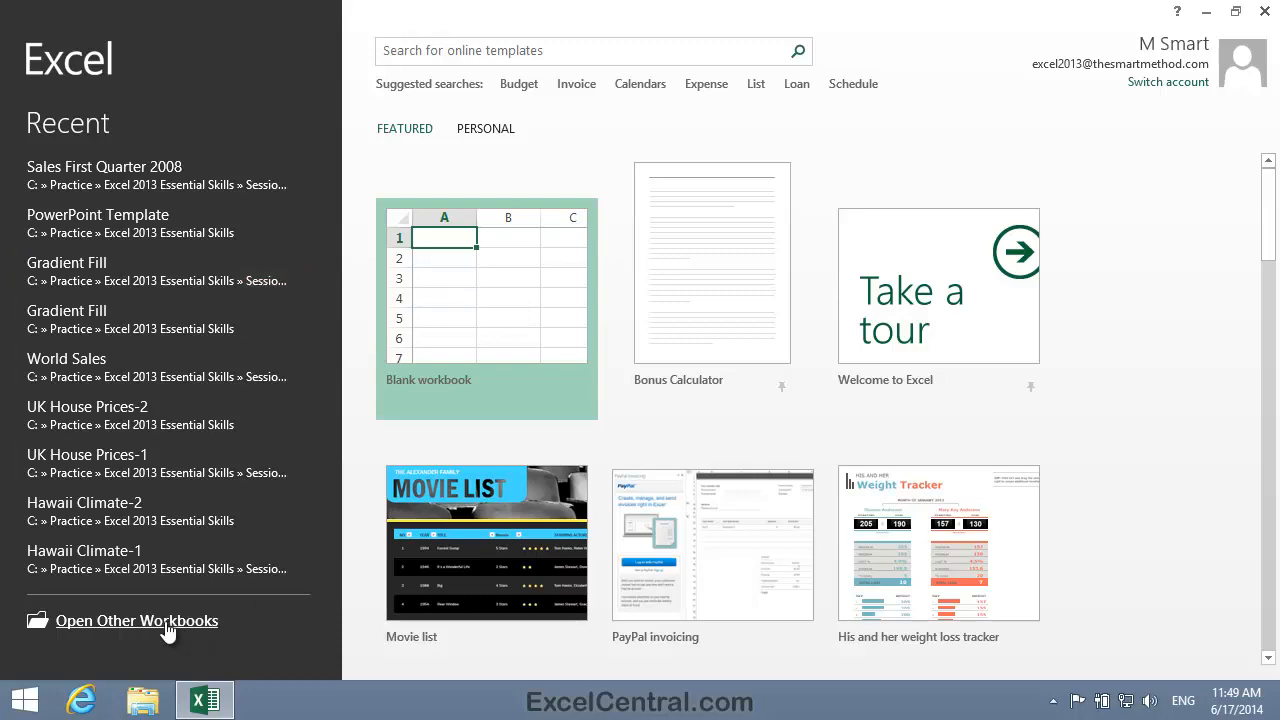
pyautogui.click(136, 620)
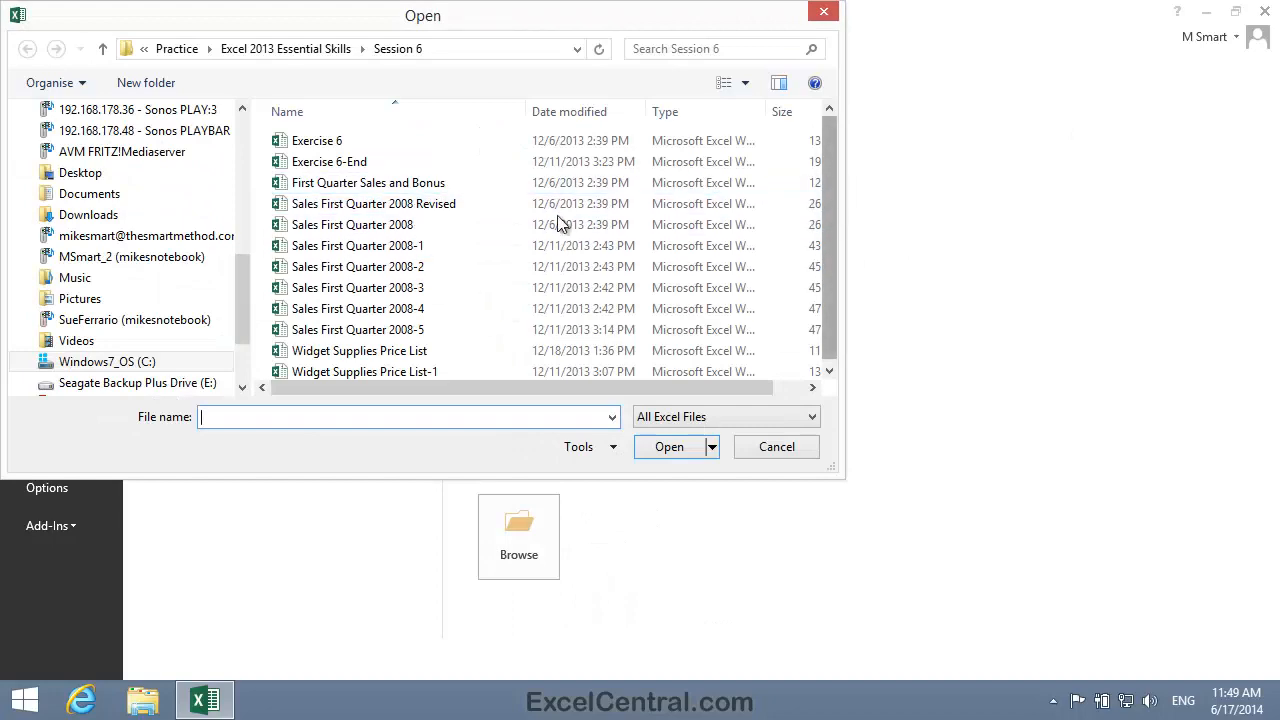
# Step: Open the Sales First Quarter 2008 workbook from the Session 6 folder
pyautogui.doubleClick(352, 224)
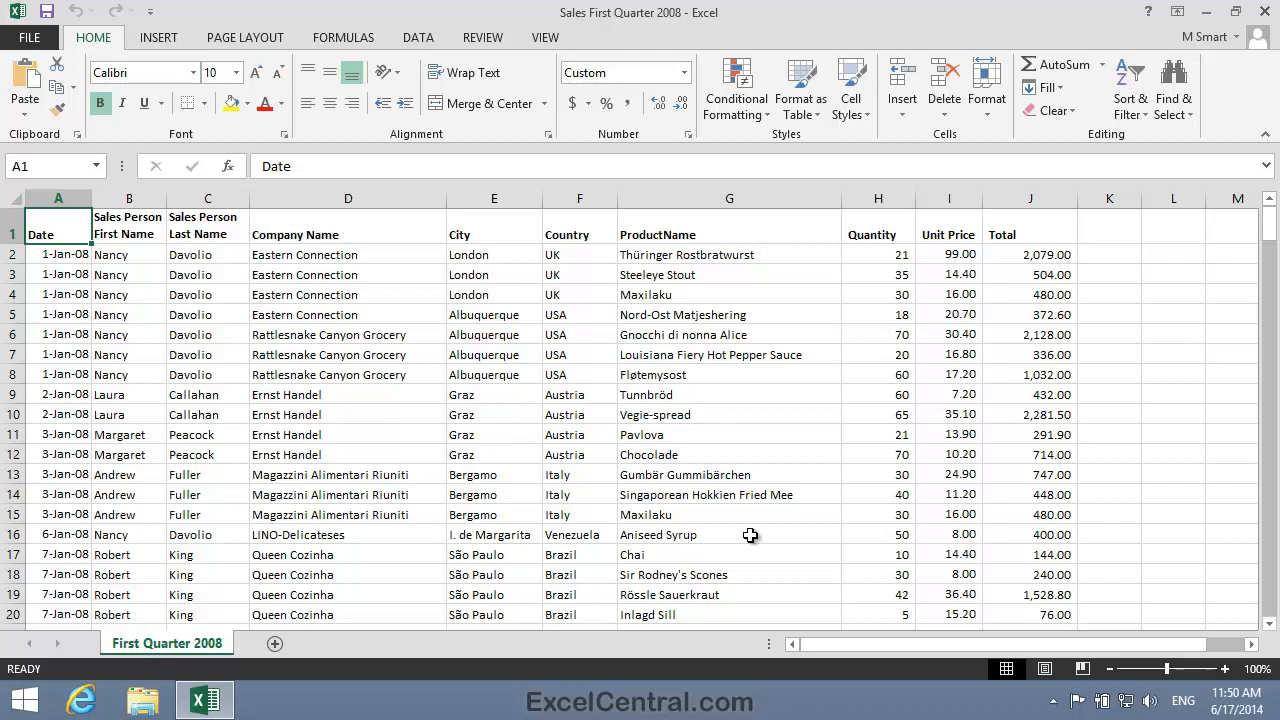
pyautogui.moveTo(1236, 244)
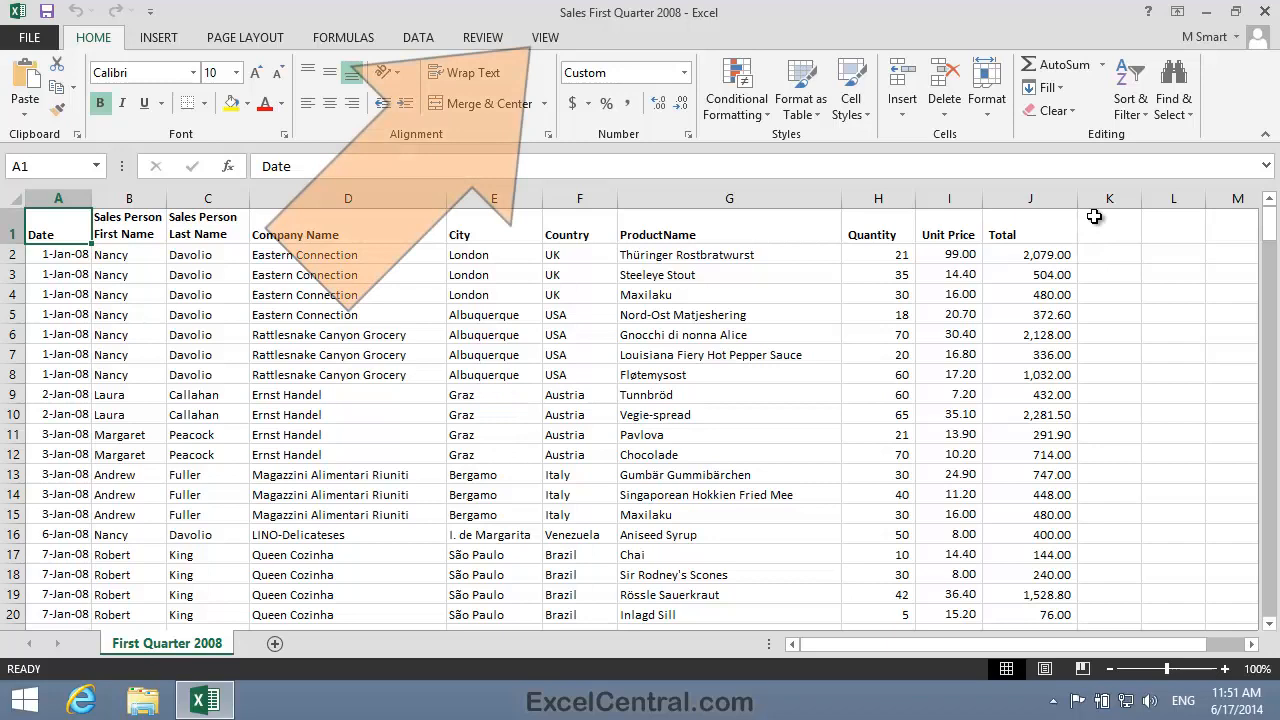
# Step: Create a second window of the workbook, Sales First Quarter 2008:2, via View > New Window
pyautogui.click(544, 36)
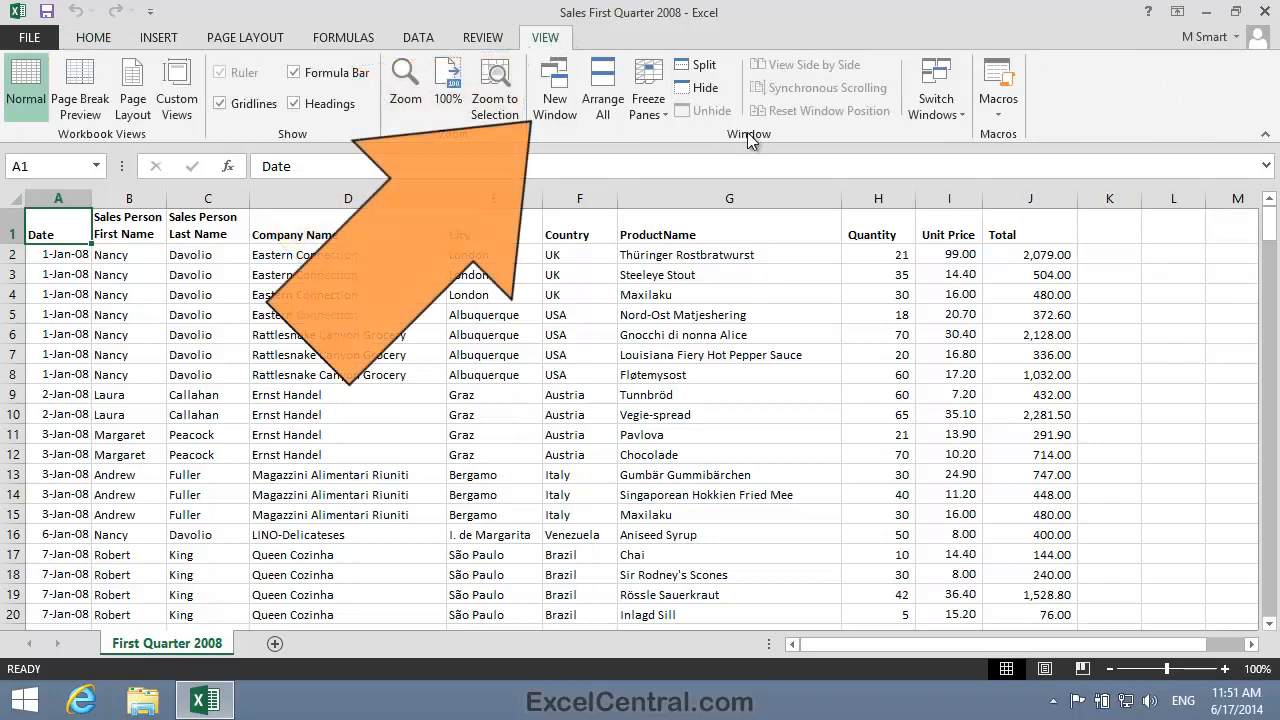
pyautogui.click(92, 36)
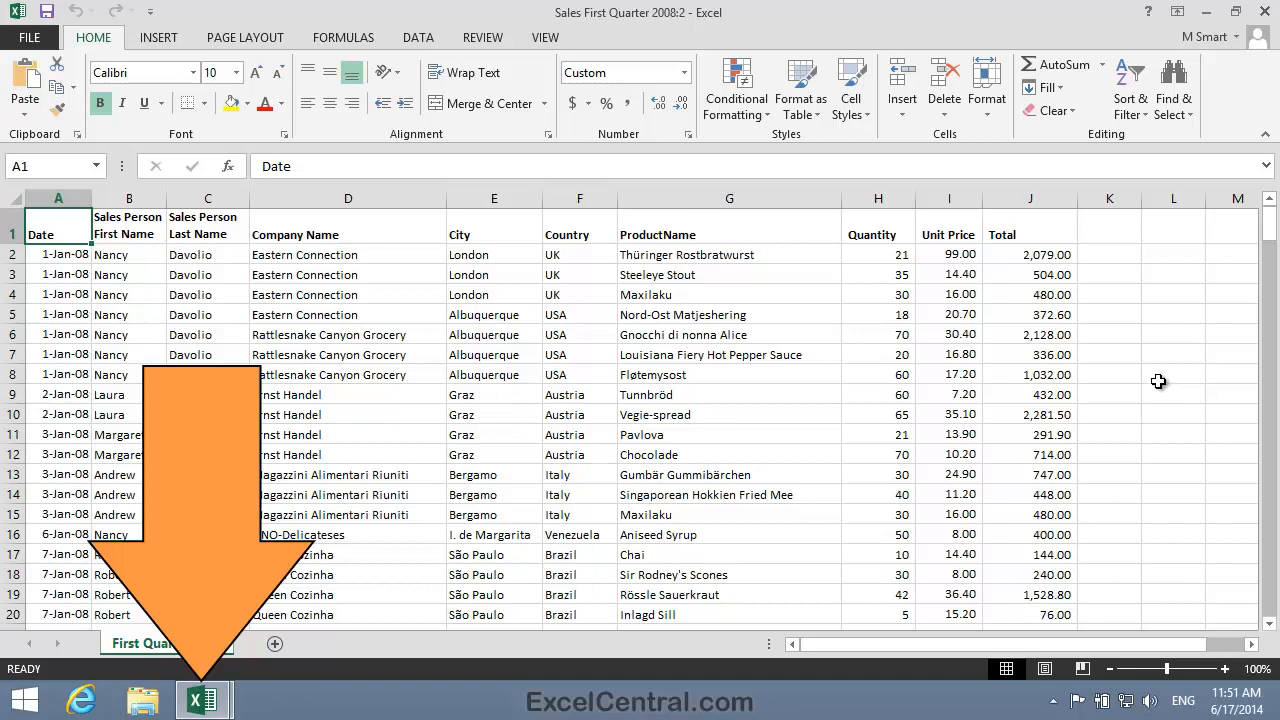
pyautogui.moveTo(1044, 418)
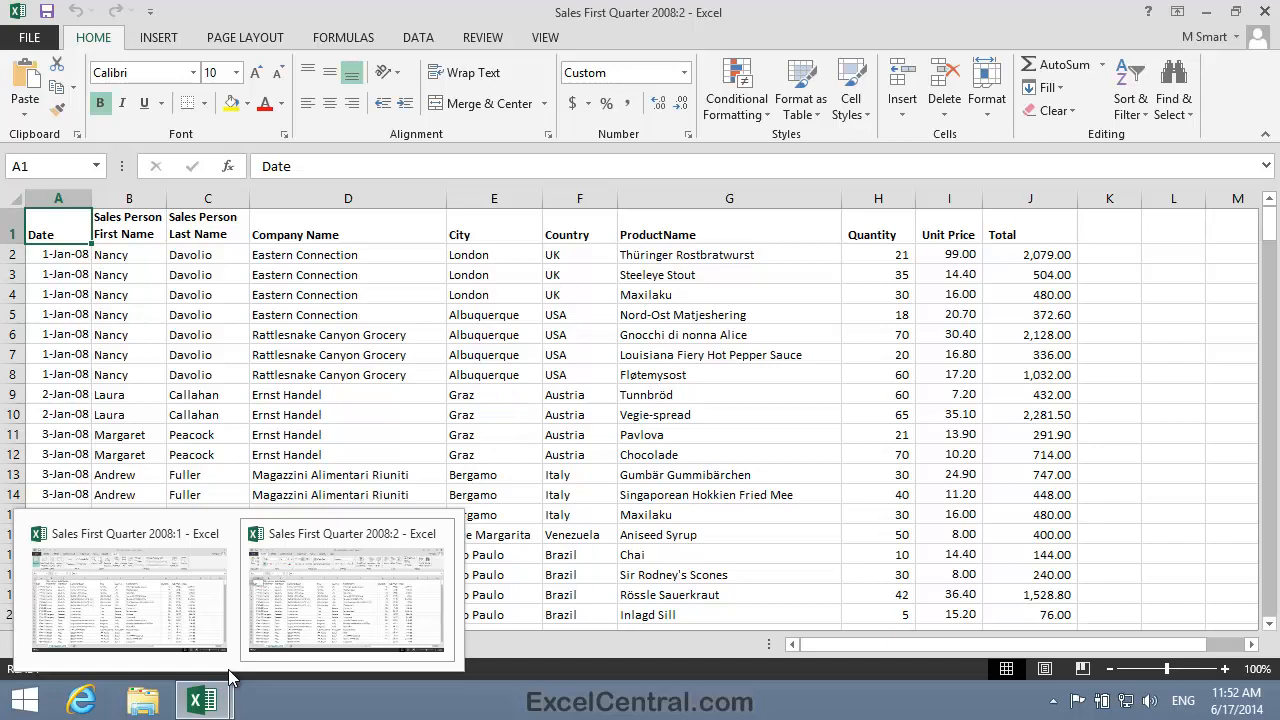
# Step: Show the View ribbon options in the Sales First Quarter 2008:2 window
pyautogui.click(544, 36)
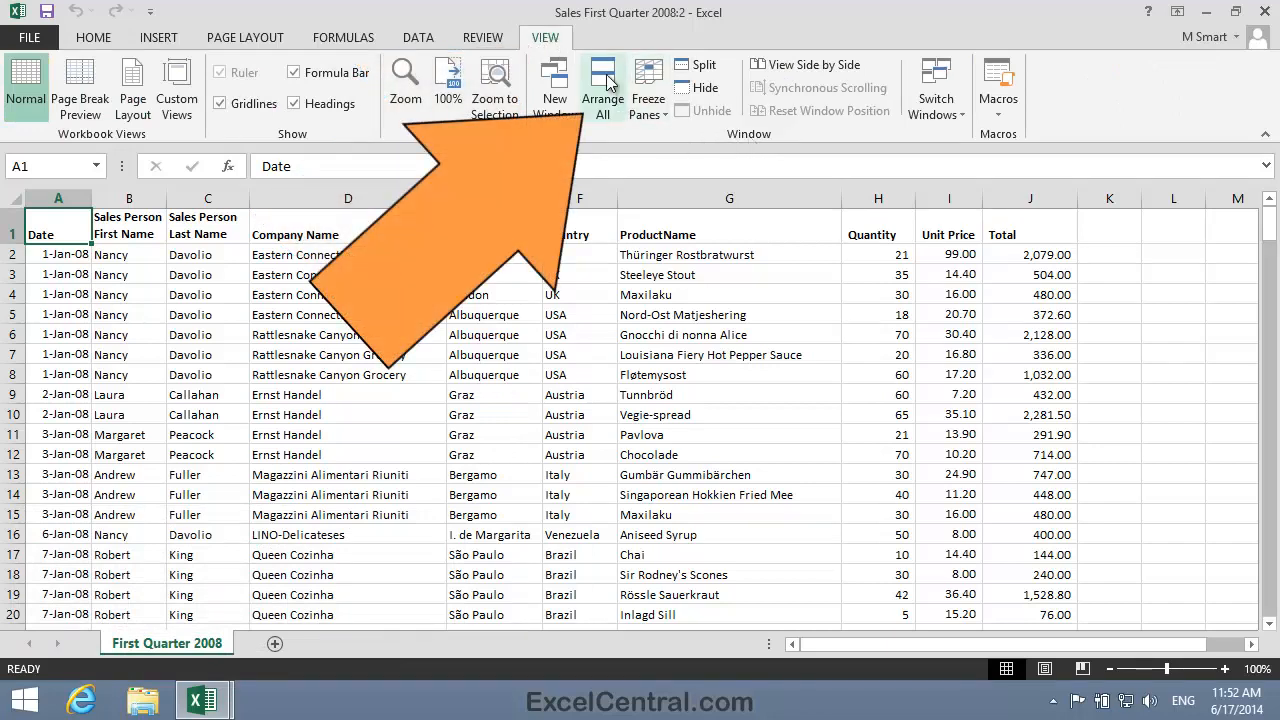
# Step: Arrange the two workbook windows horizontally, stacked one above the other, via Arrange All
pyautogui.click(602, 88)
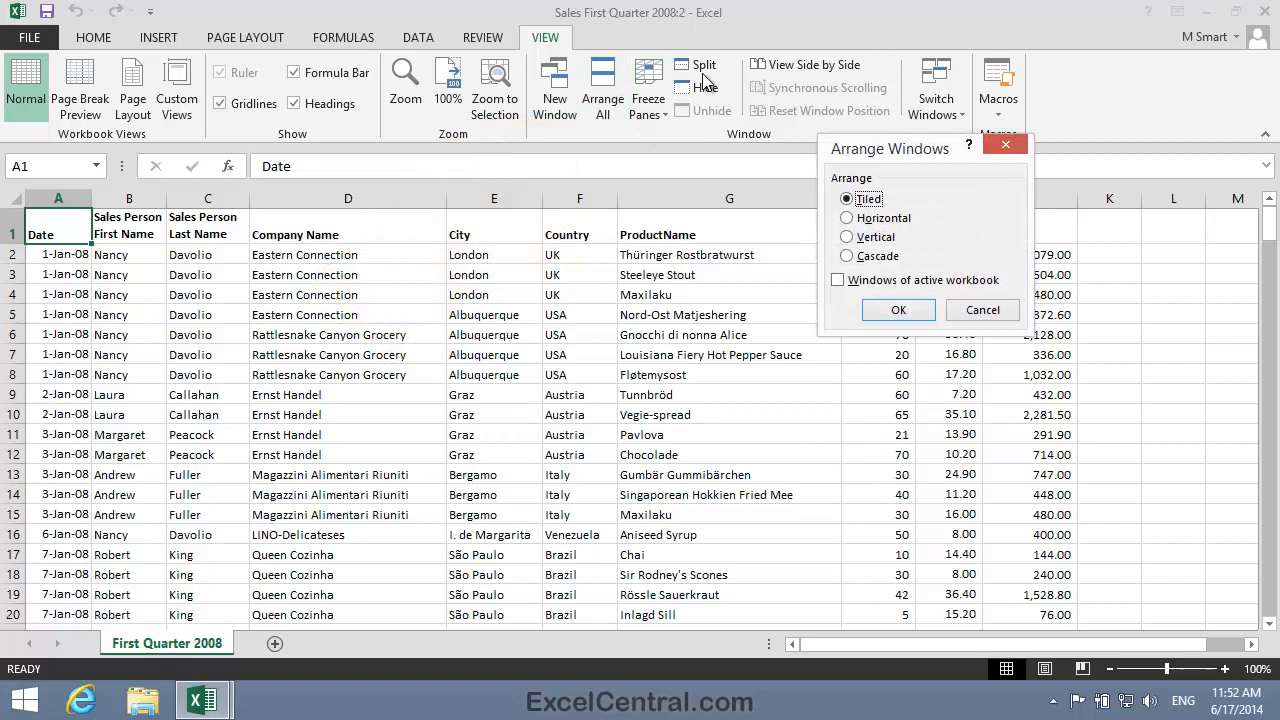
pyautogui.click(848, 218)
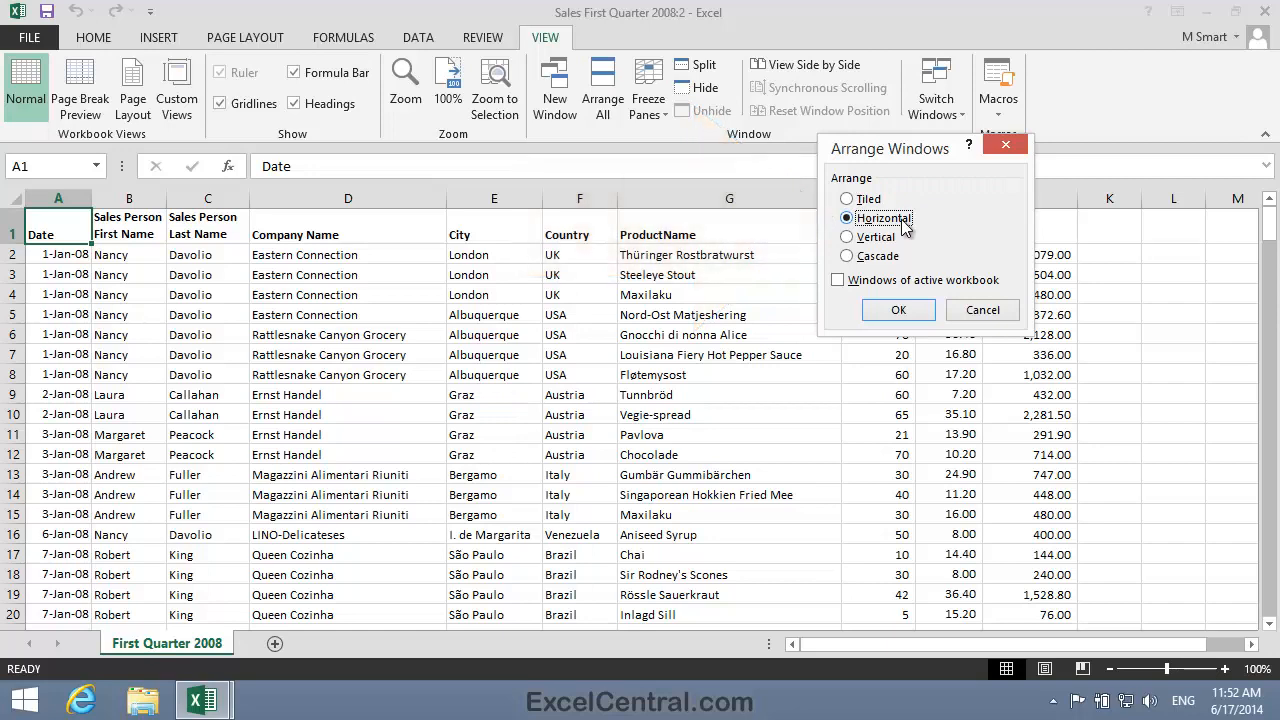
pyautogui.click(896, 308)
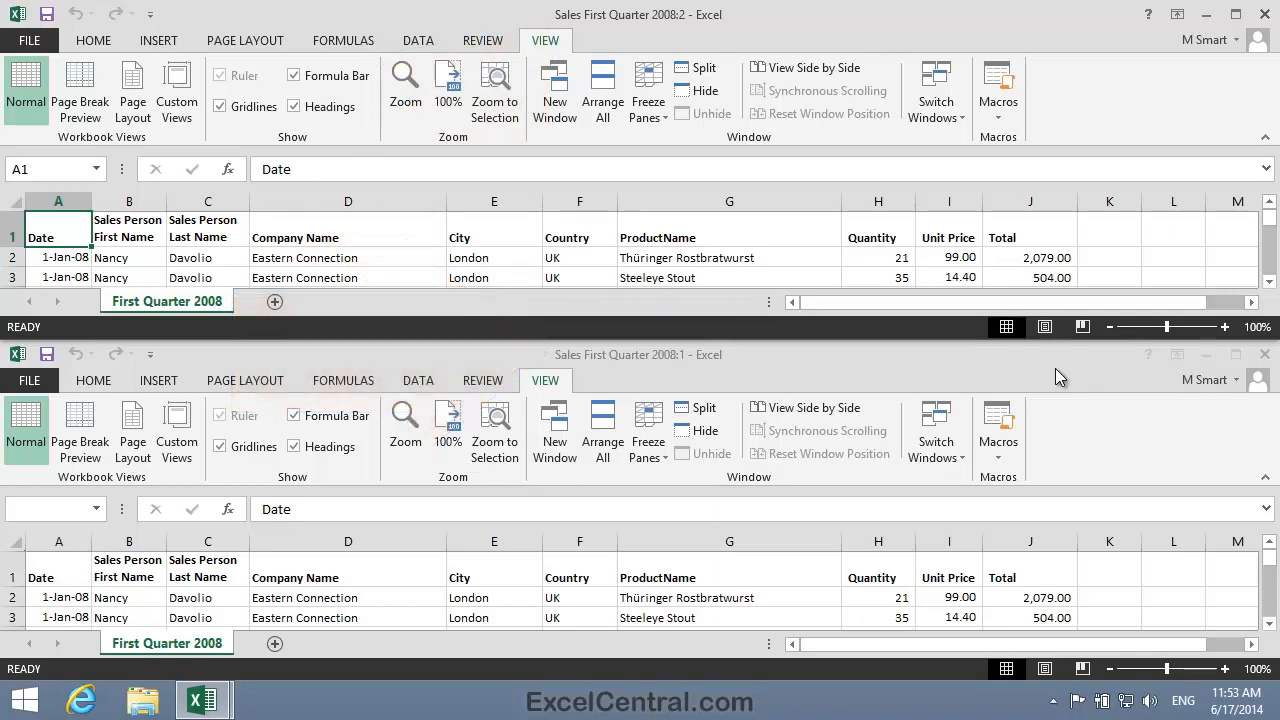
pyautogui.moveTo(848, 360)
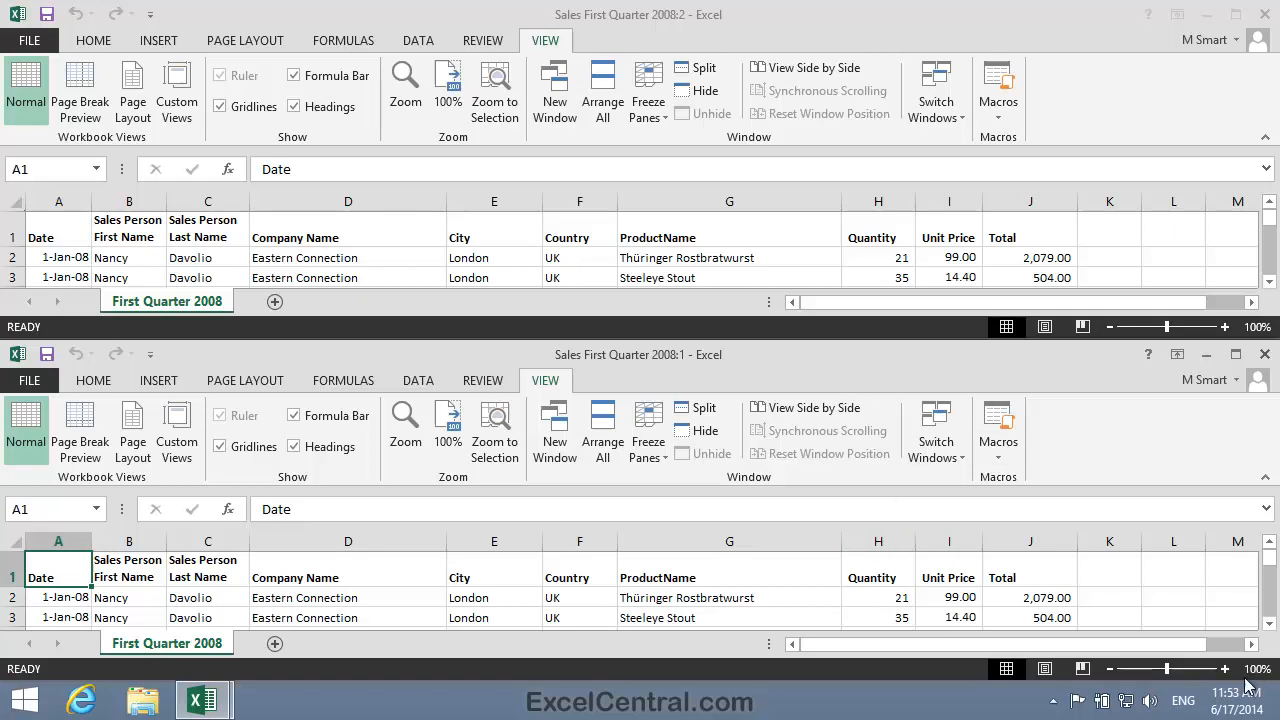
pyautogui.click(1270, 628)
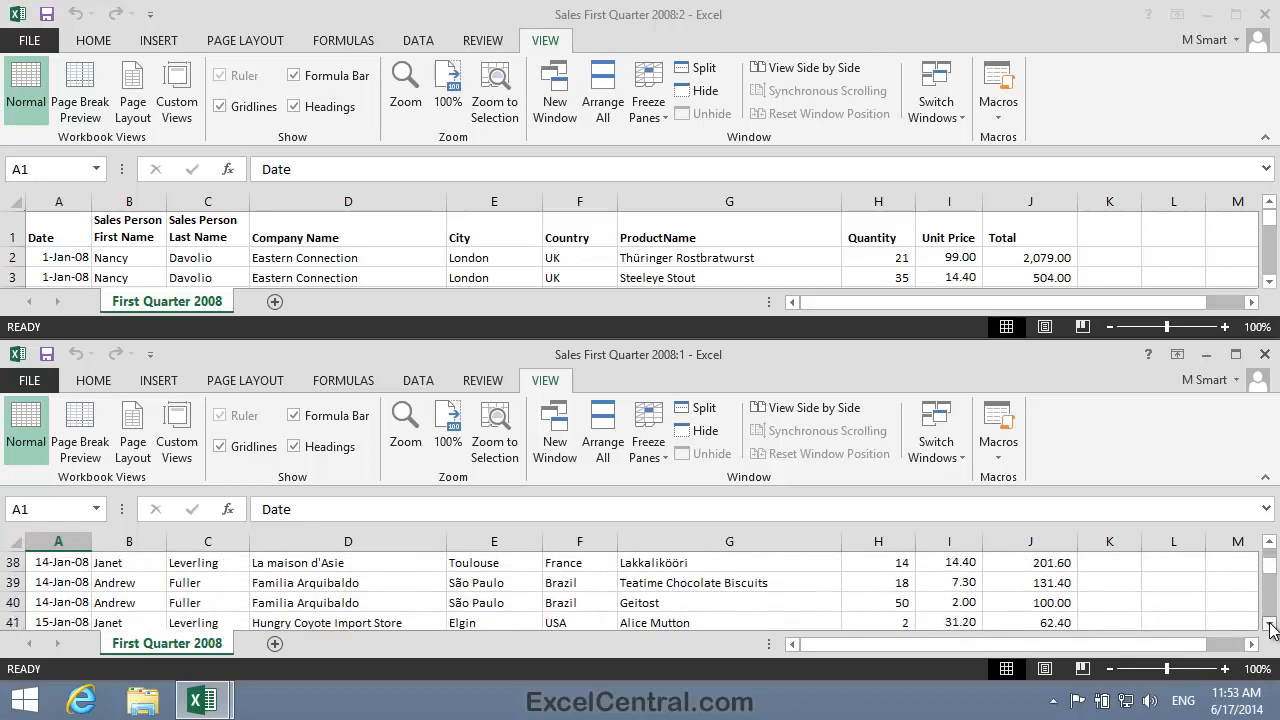
pyautogui.click(1270, 628)
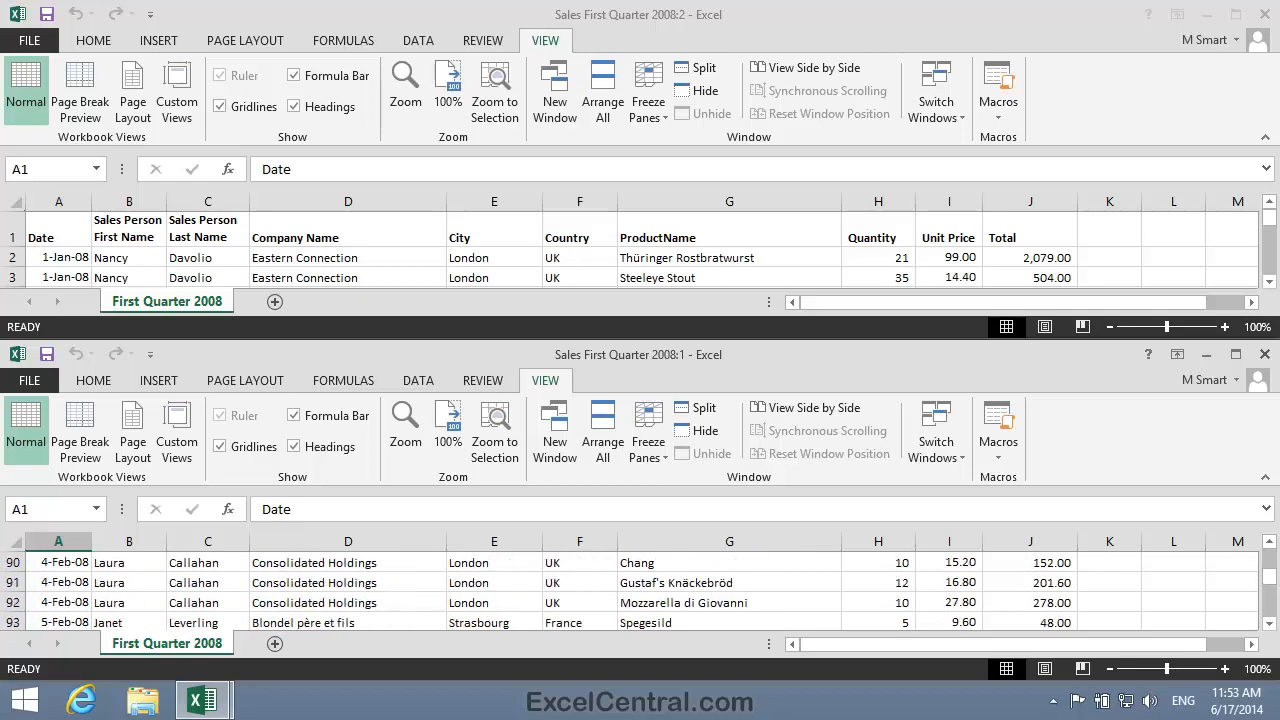
pyautogui.click(1268, 548)
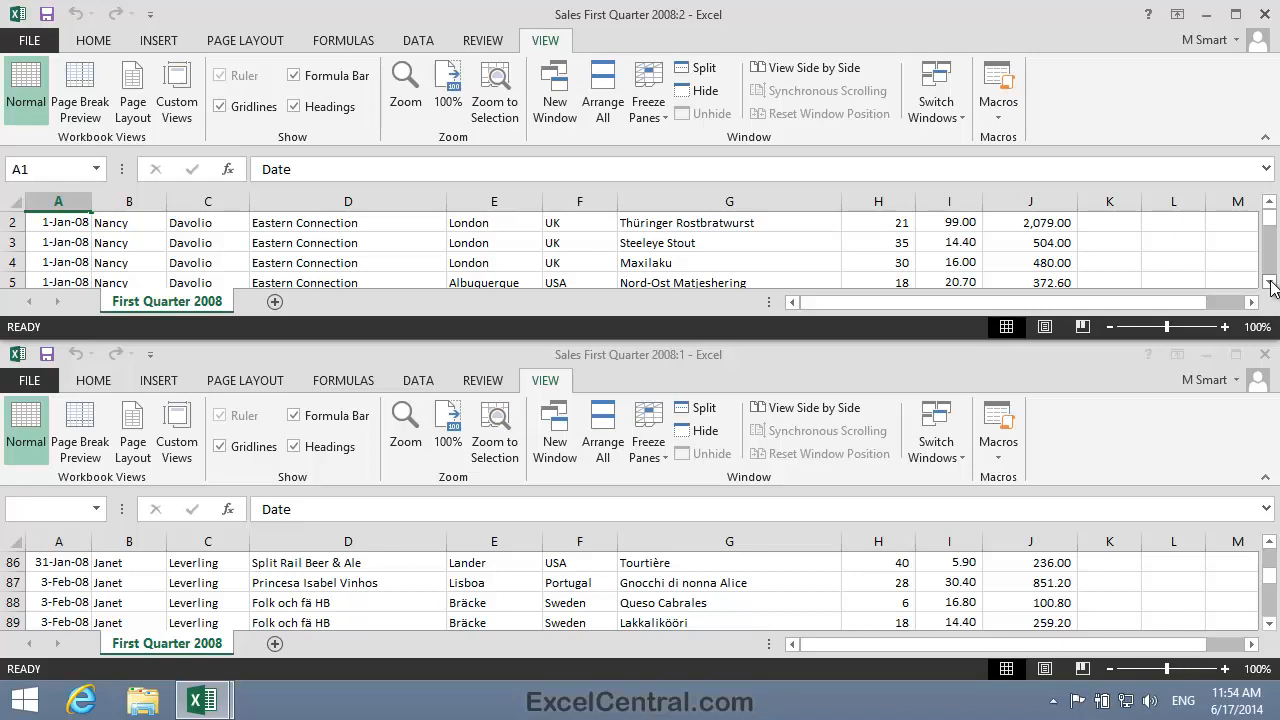
pyautogui.moveTo(1208, 436)
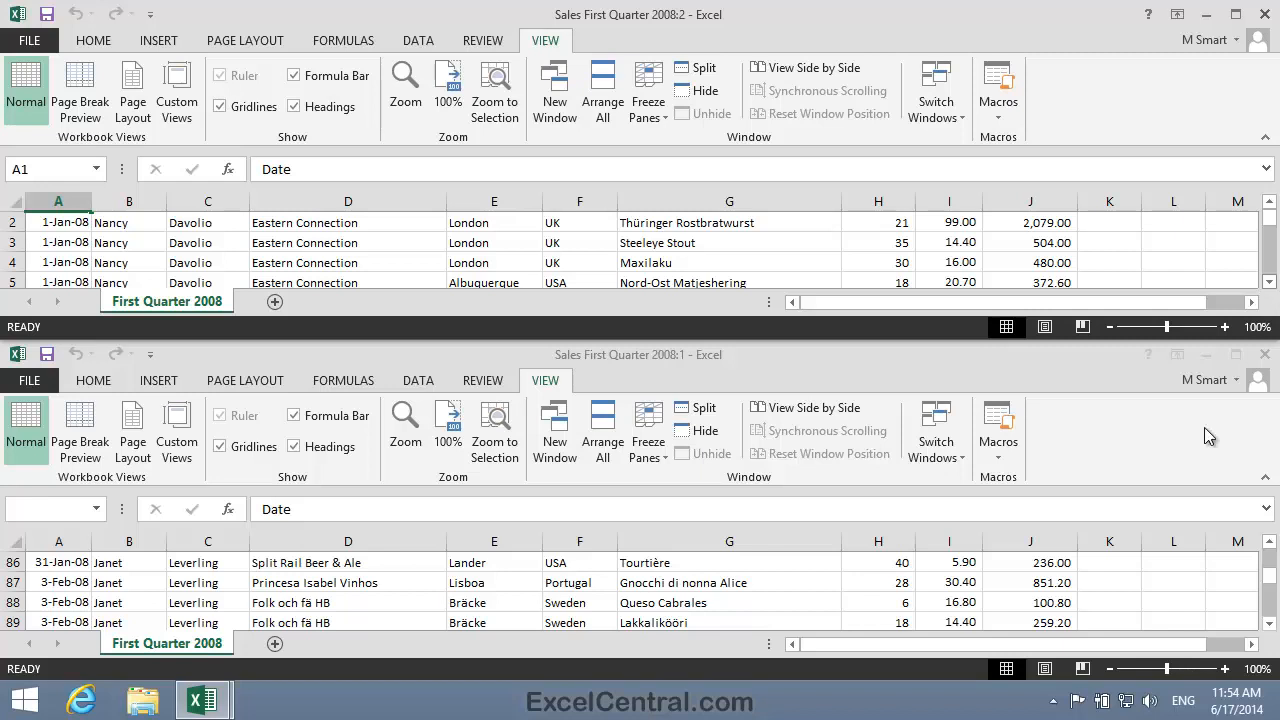
pyautogui.moveTo(1272, 582)
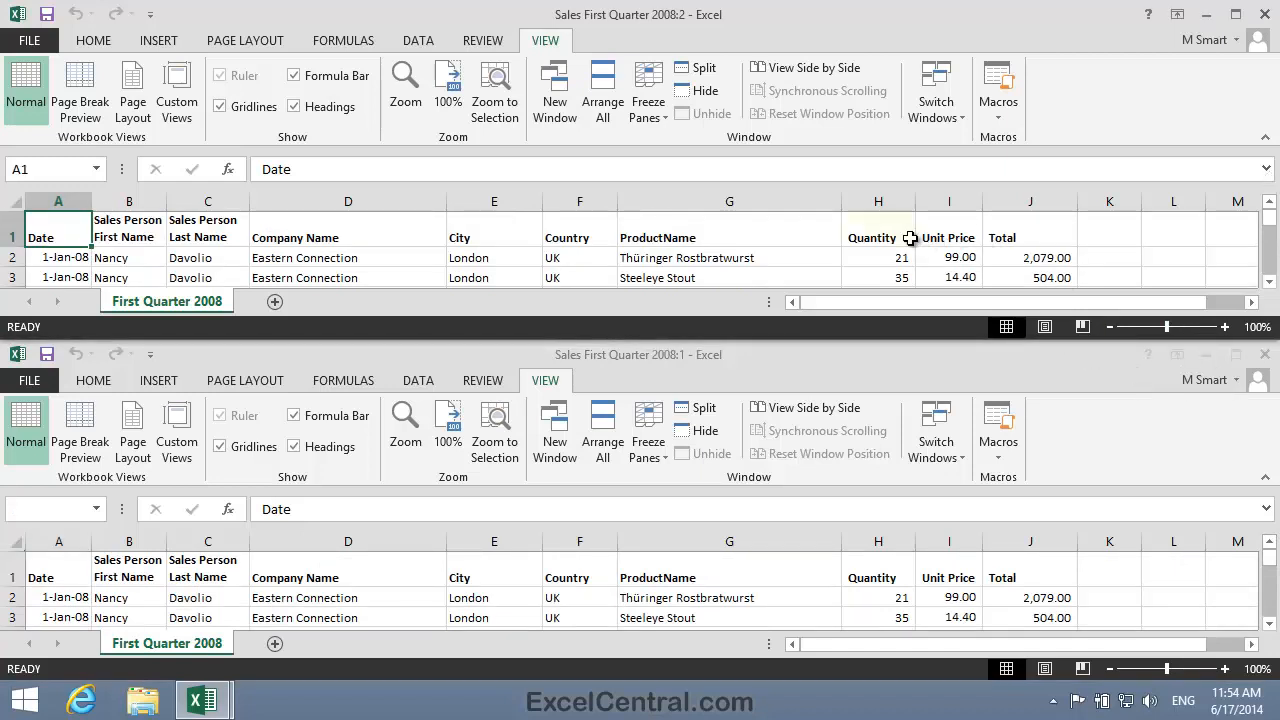
pyautogui.click(878, 236)
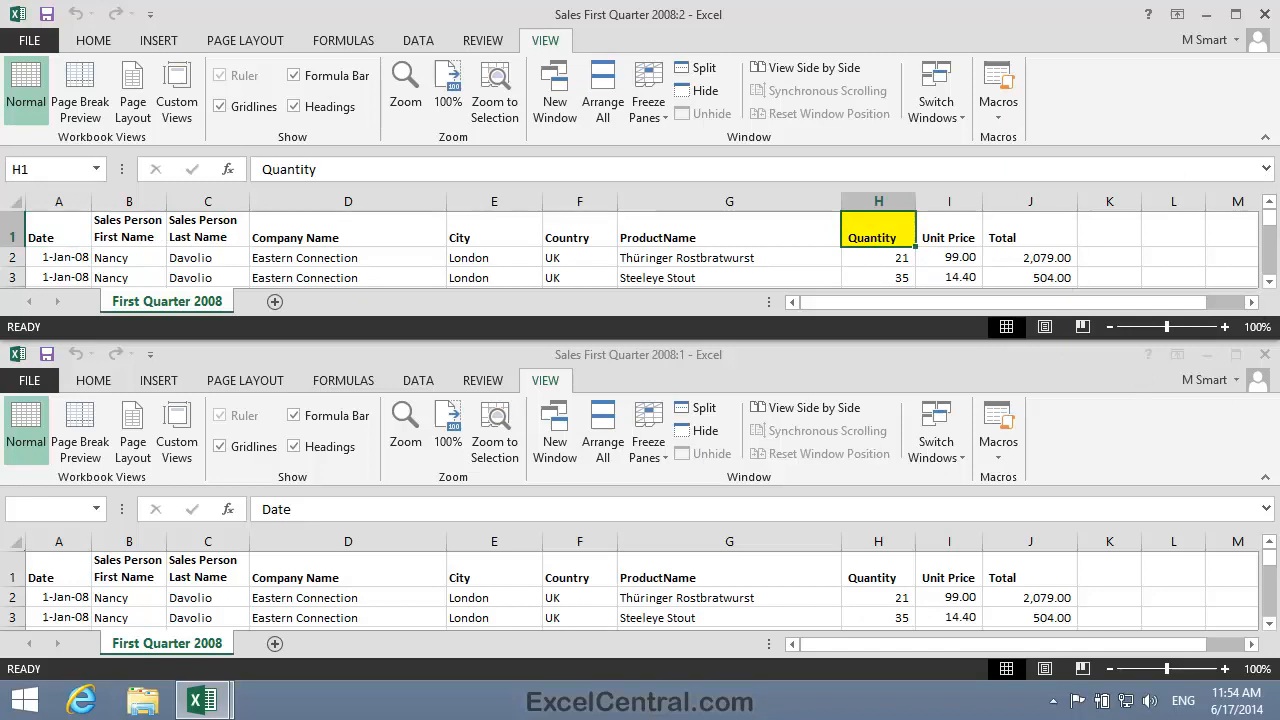
pyautogui.write('Qty')
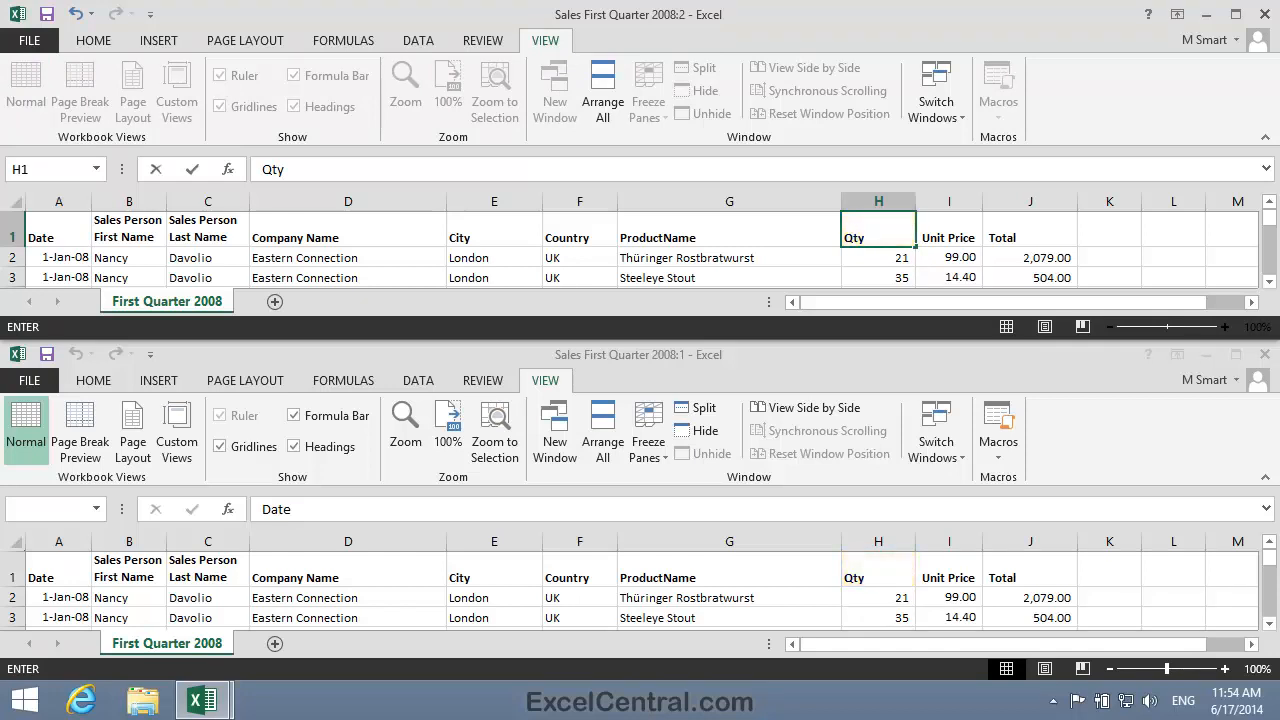
pyautogui.write('Quantity')
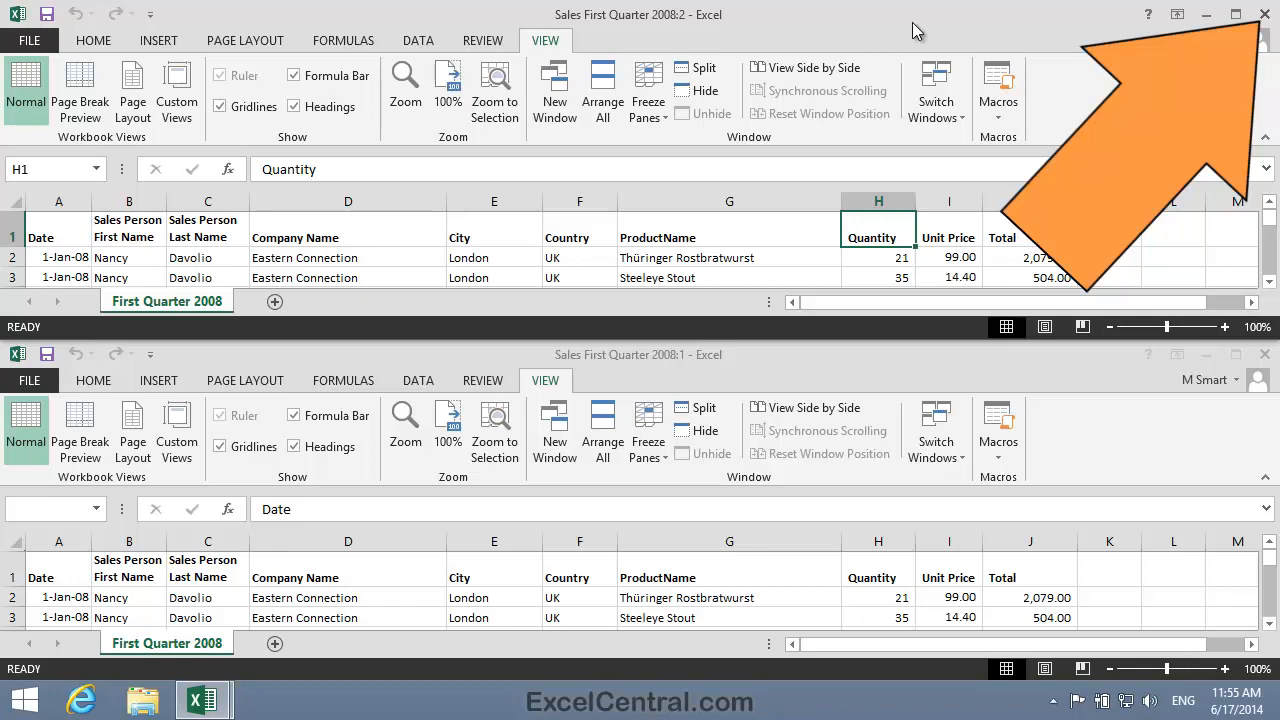
pyautogui.moveTo(1136, 32)
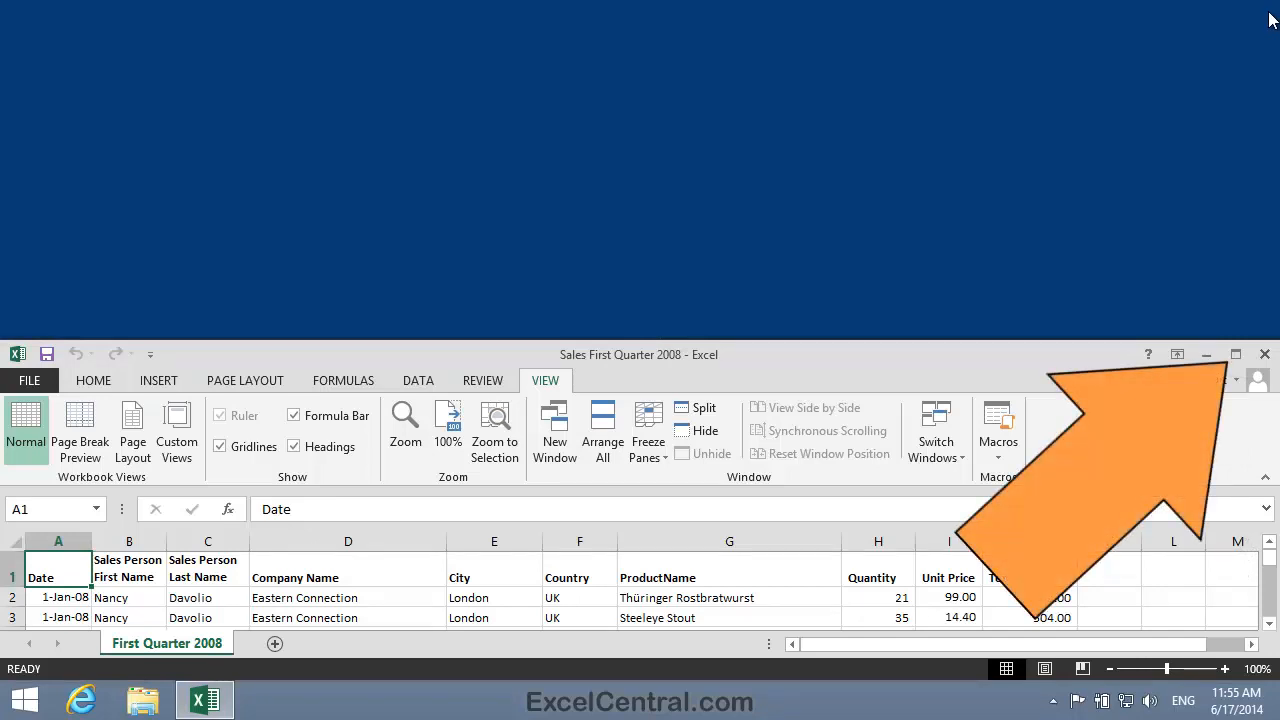
pyautogui.moveTo(1004, 136)
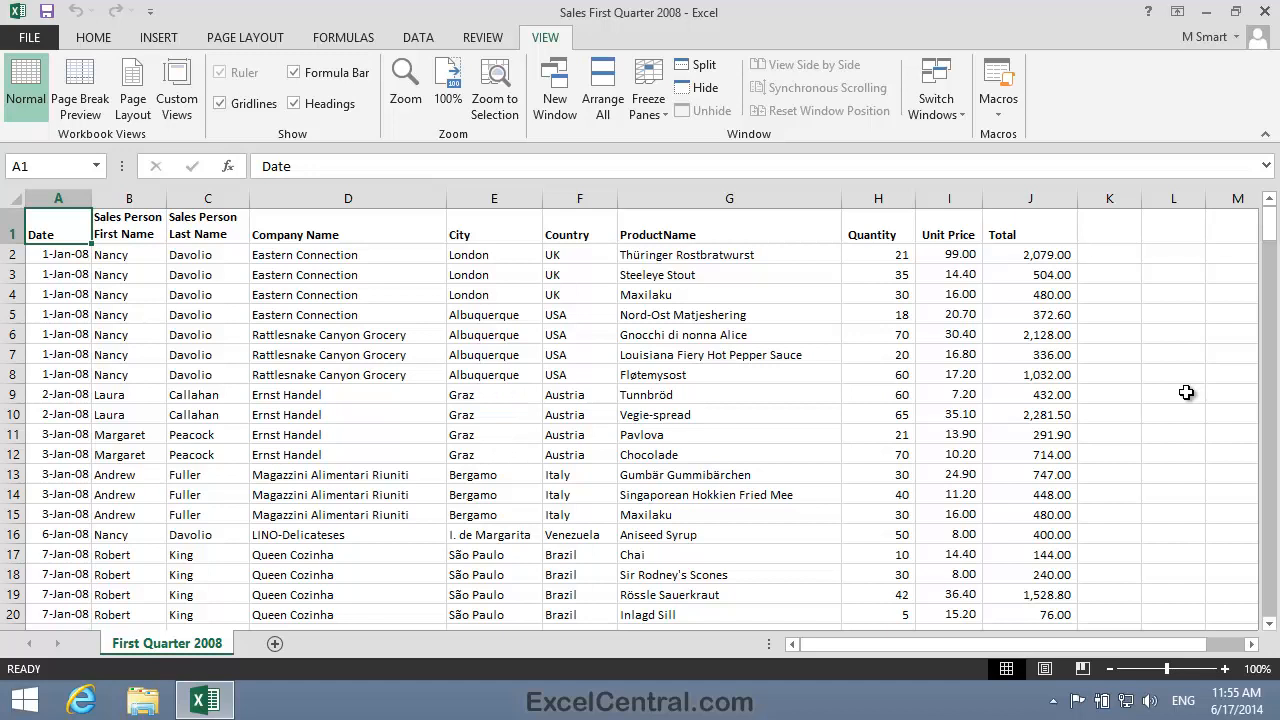
pyautogui.moveTo(1228, 16)
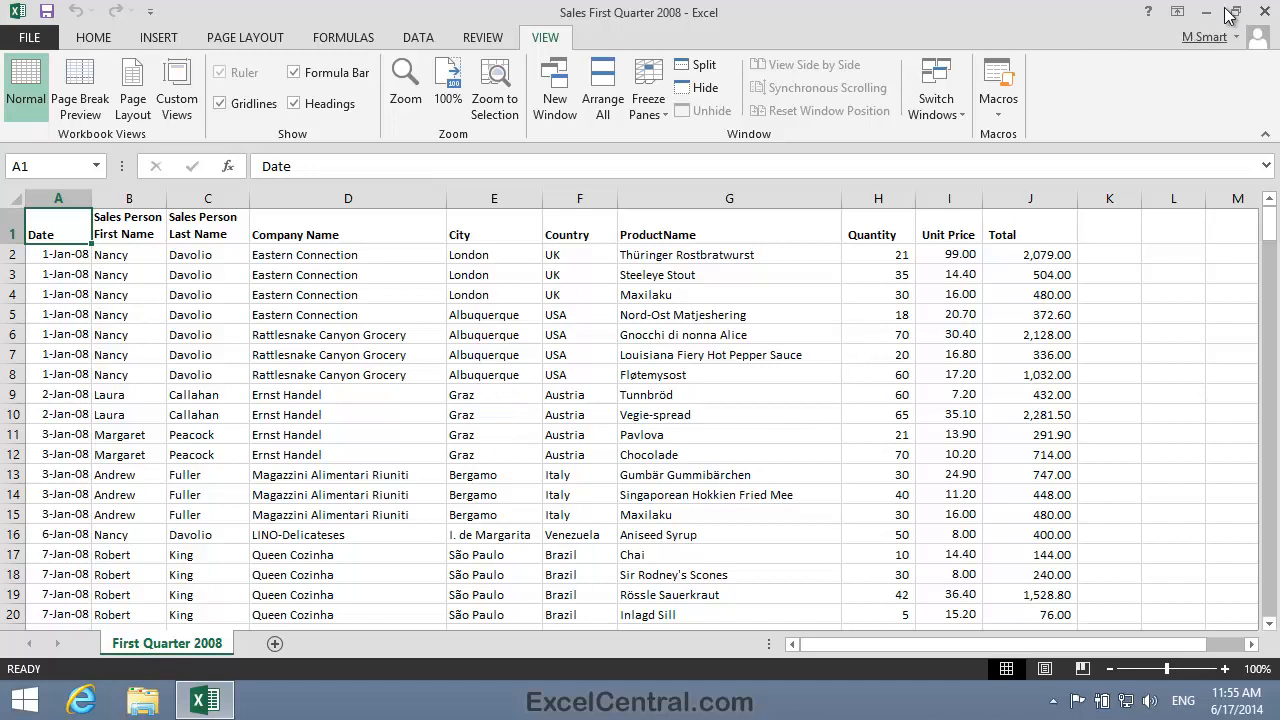
# Step: Close the remaining workbook window and exit Excel to the desktop
pyautogui.click(1232, 12)
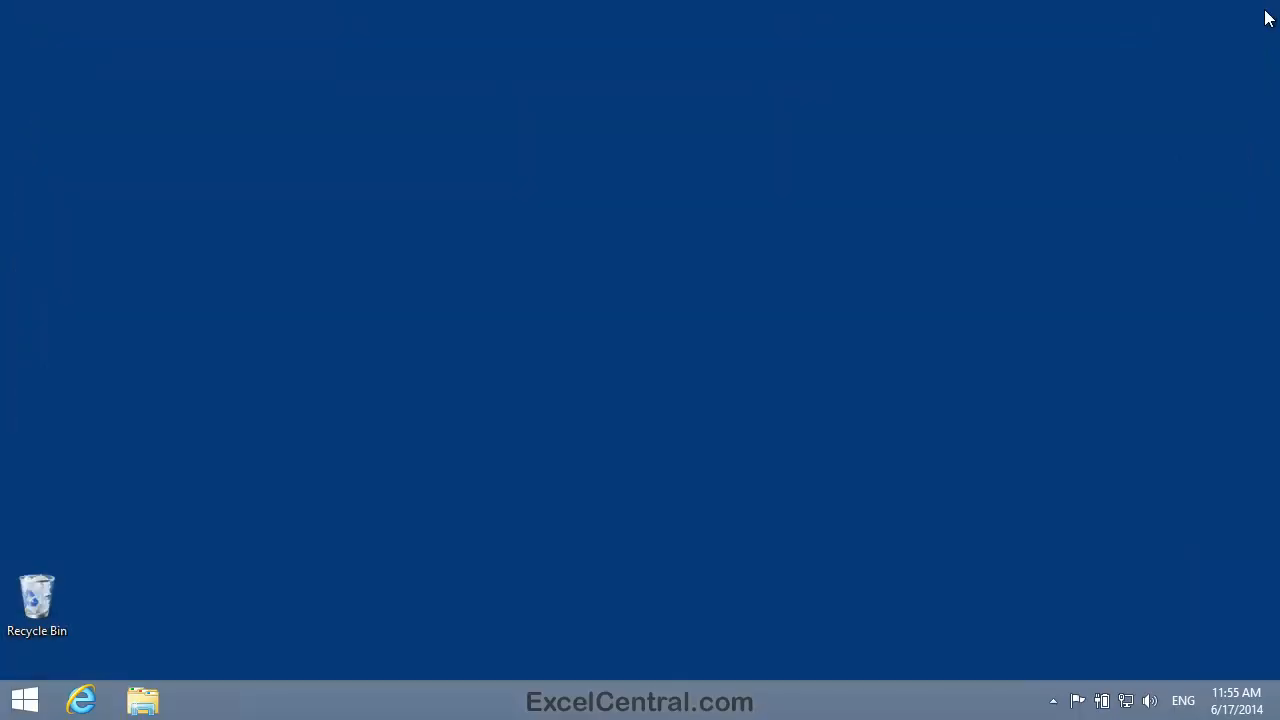